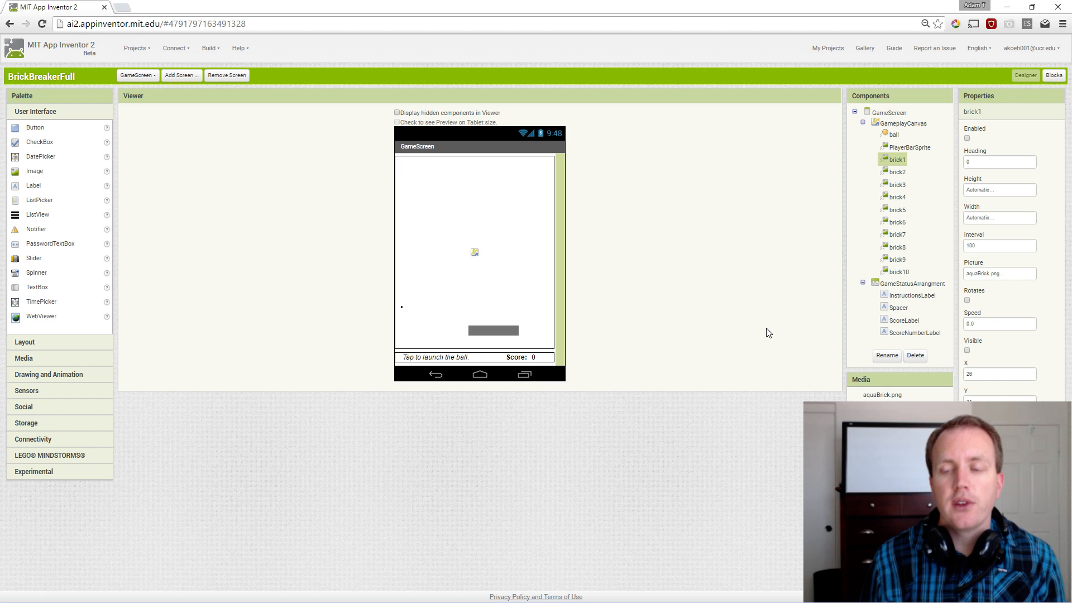
mouse_move(763, 330)
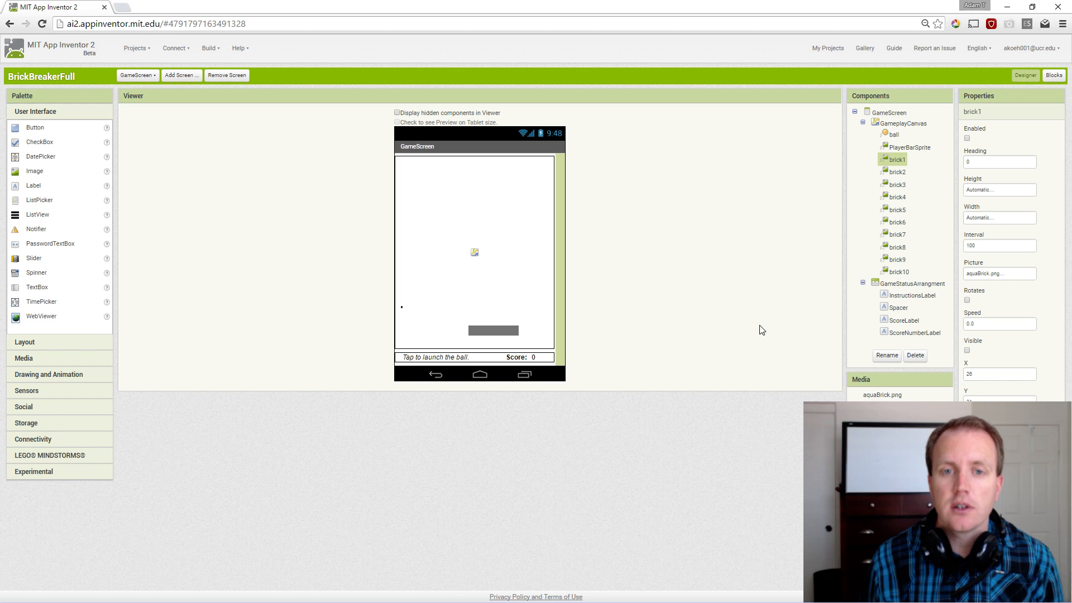
mouse_move(763, 292)
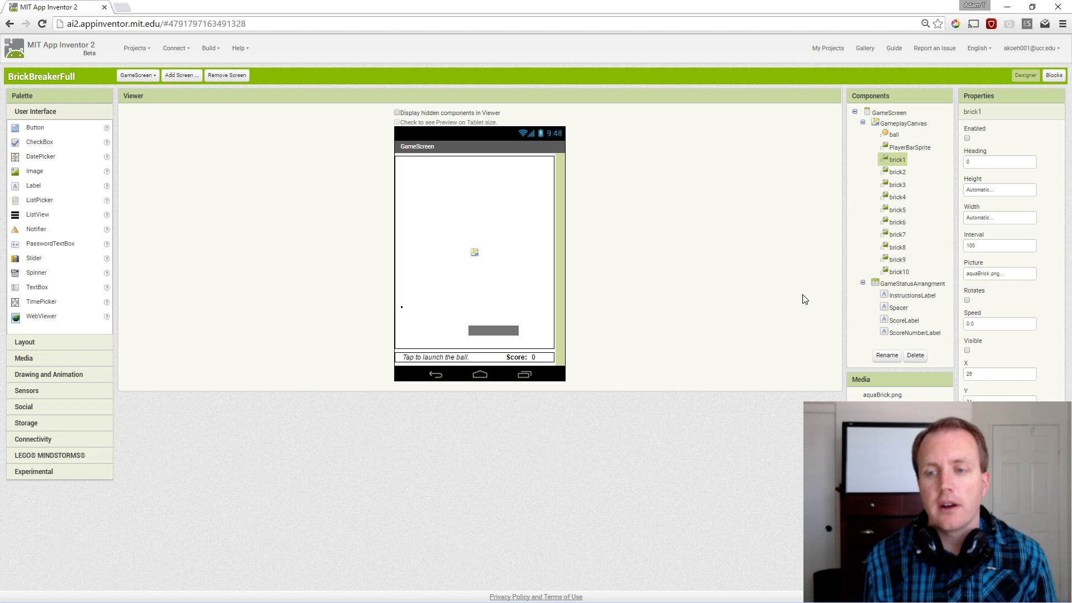
mouse_move(791, 289)
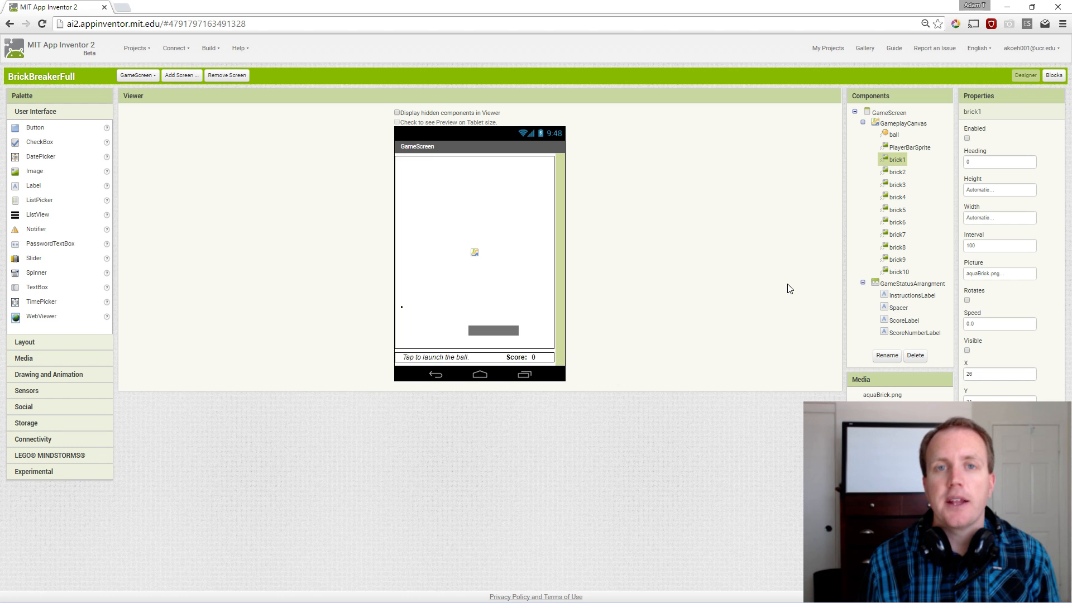
mouse_move(750, 275)
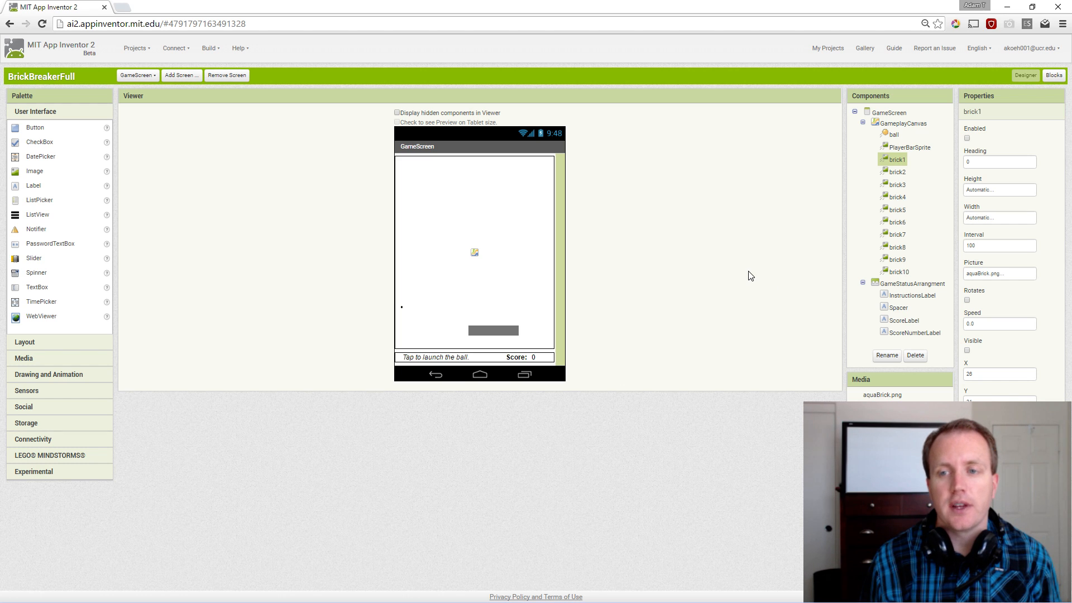
mouse_move(896, 161)
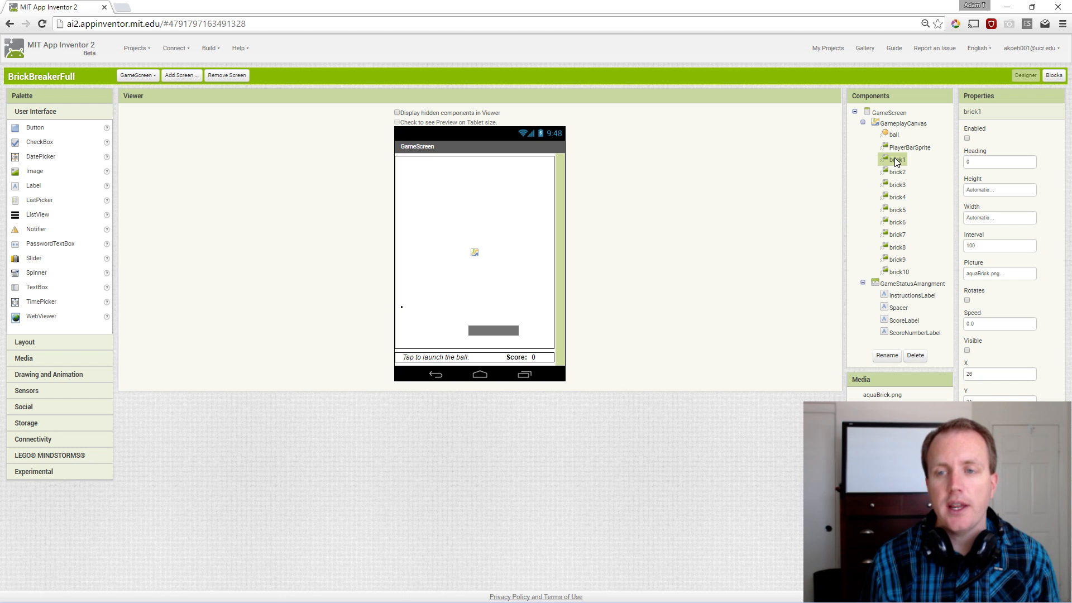
mouse_move(899, 199)
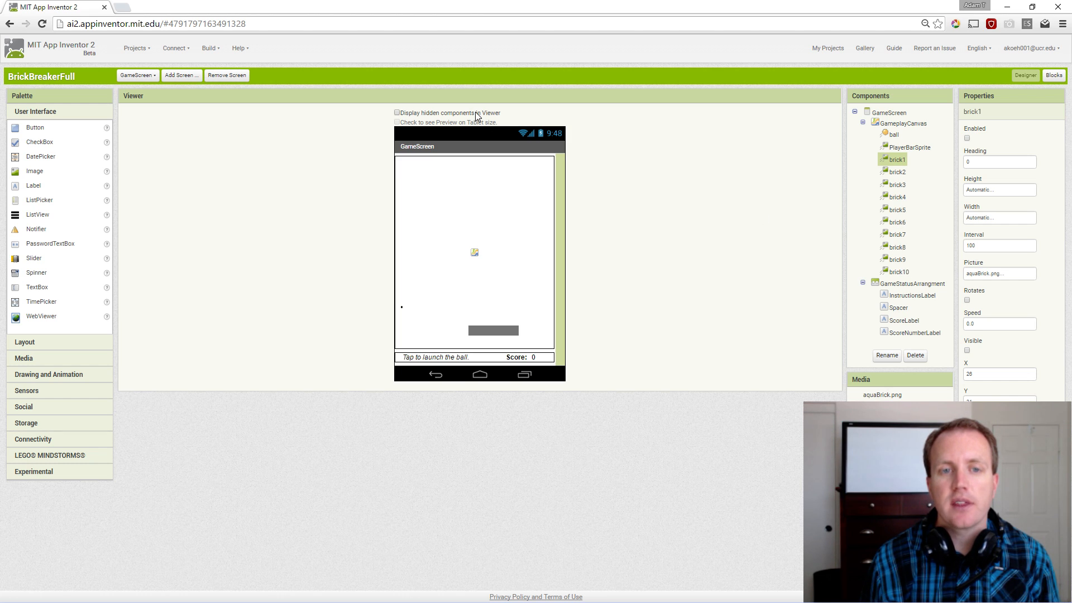
Step: Show hidden components in the Viewer so the ten brick sprites appear, then enter 100
left_click(396, 112)
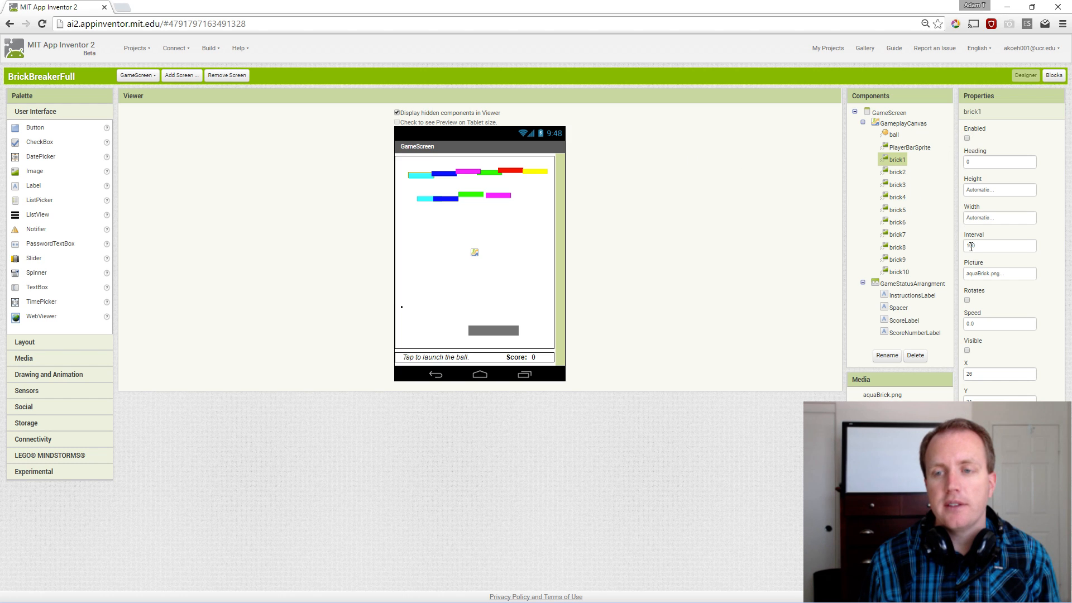
type("100")
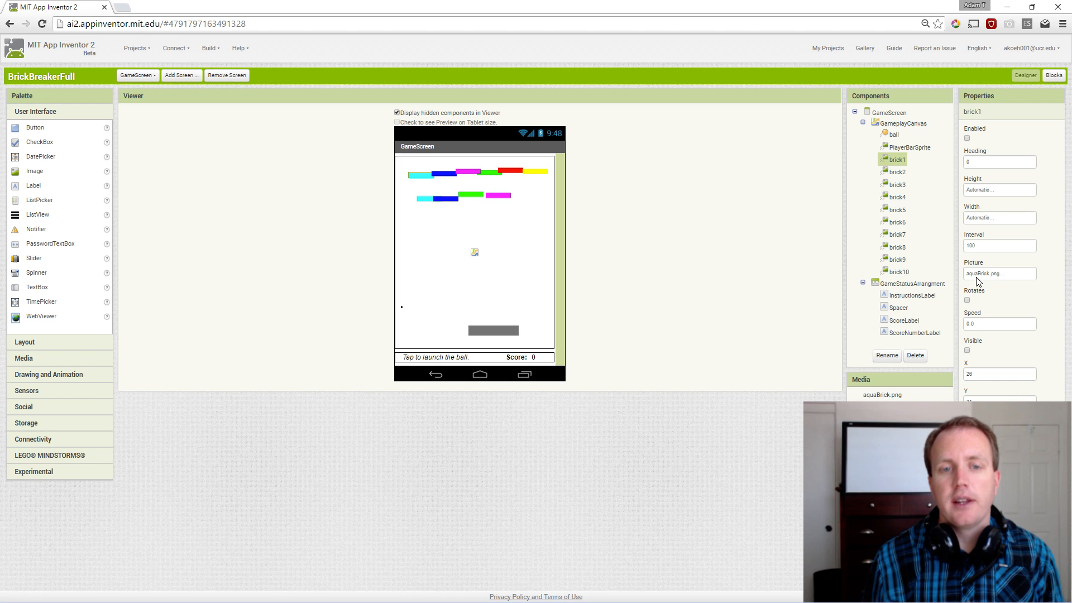
mouse_move(923, 386)
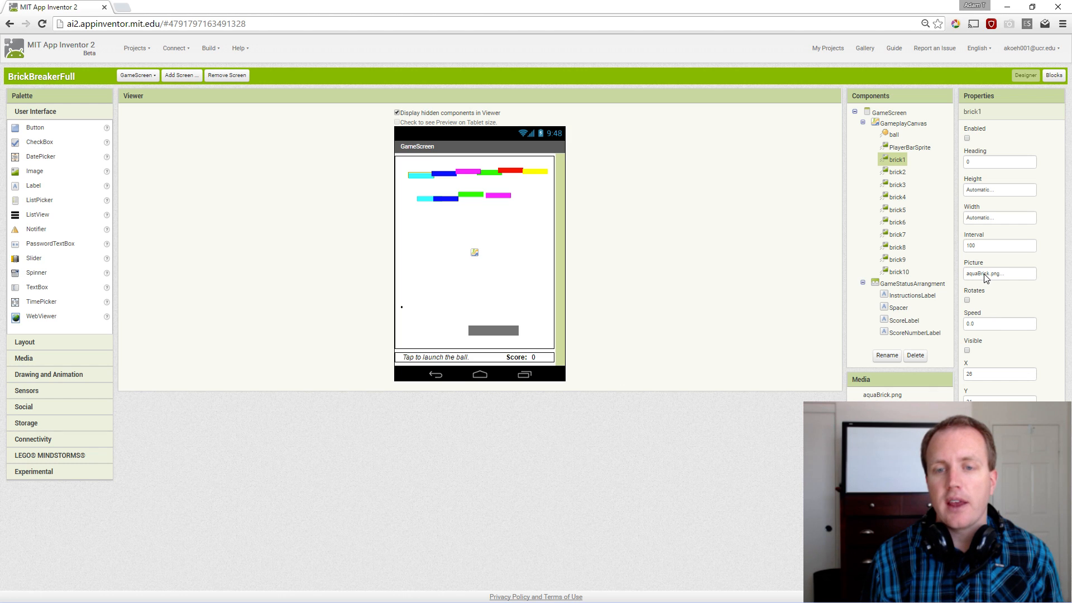
mouse_move(993, 286)
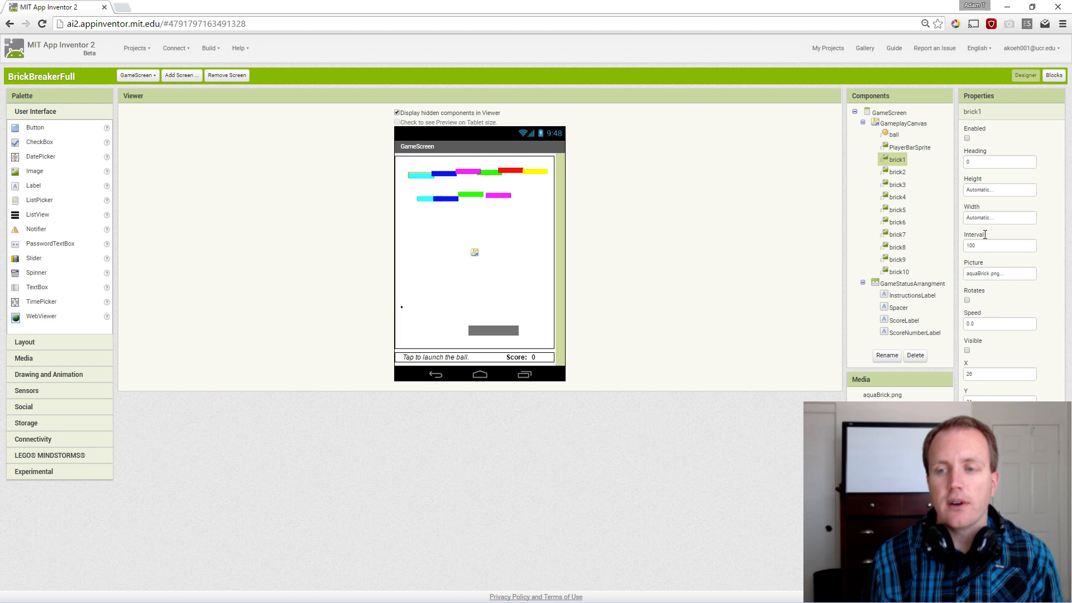
mouse_move(985, 345)
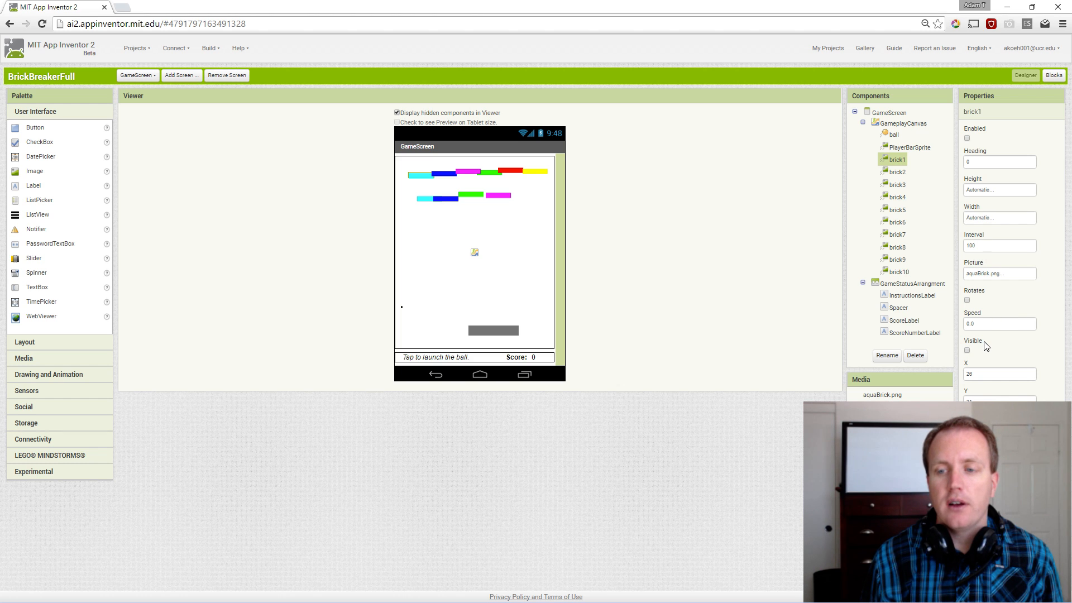